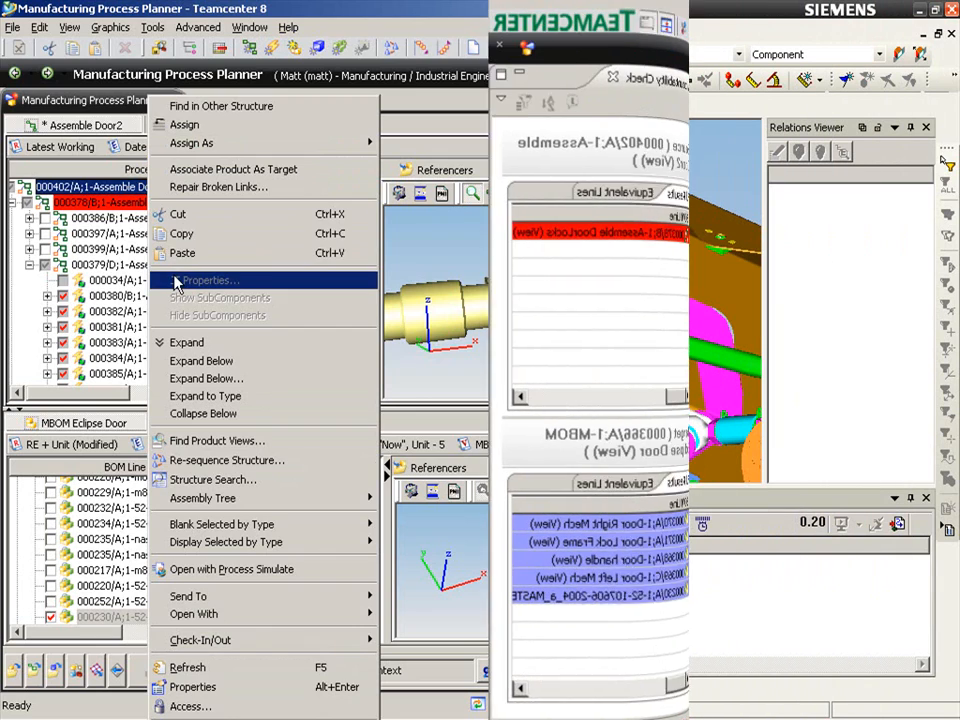
Open the Assemble Door2 process in Process Simulate from the planner.
click(231, 569)
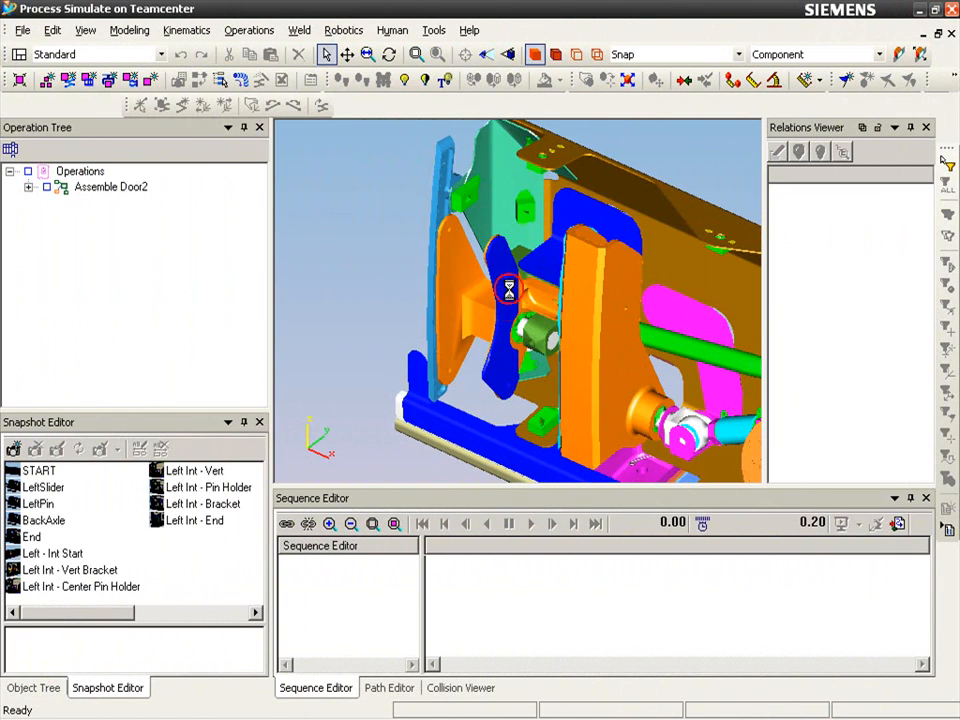
Find the blue support part's operation and select Assemble Left Support in the Operation Tree.
click(508, 289)
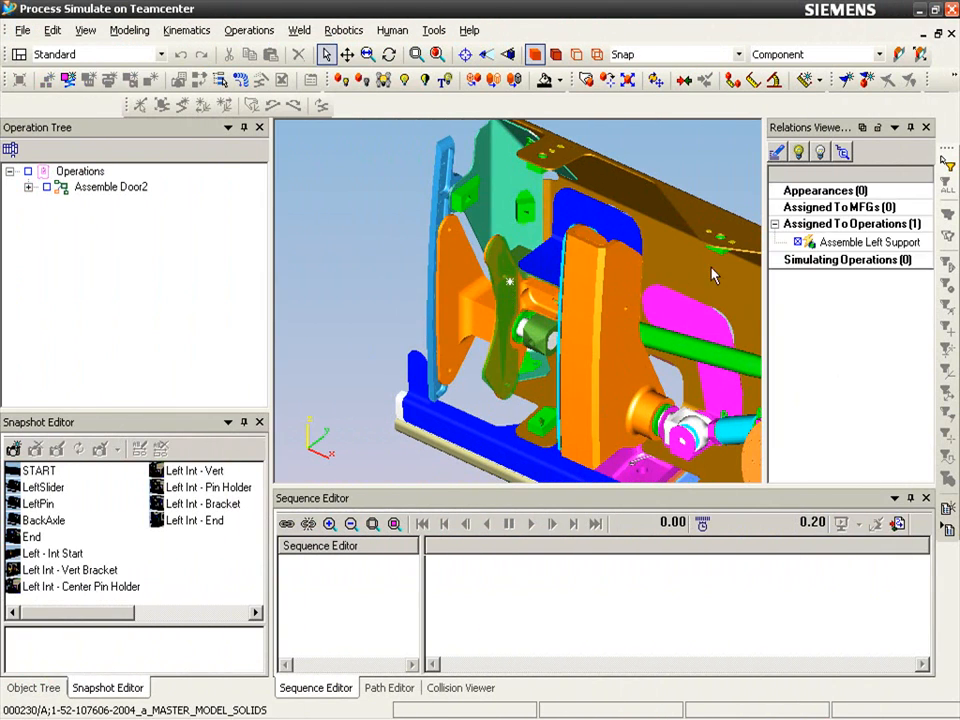
click(866, 242)
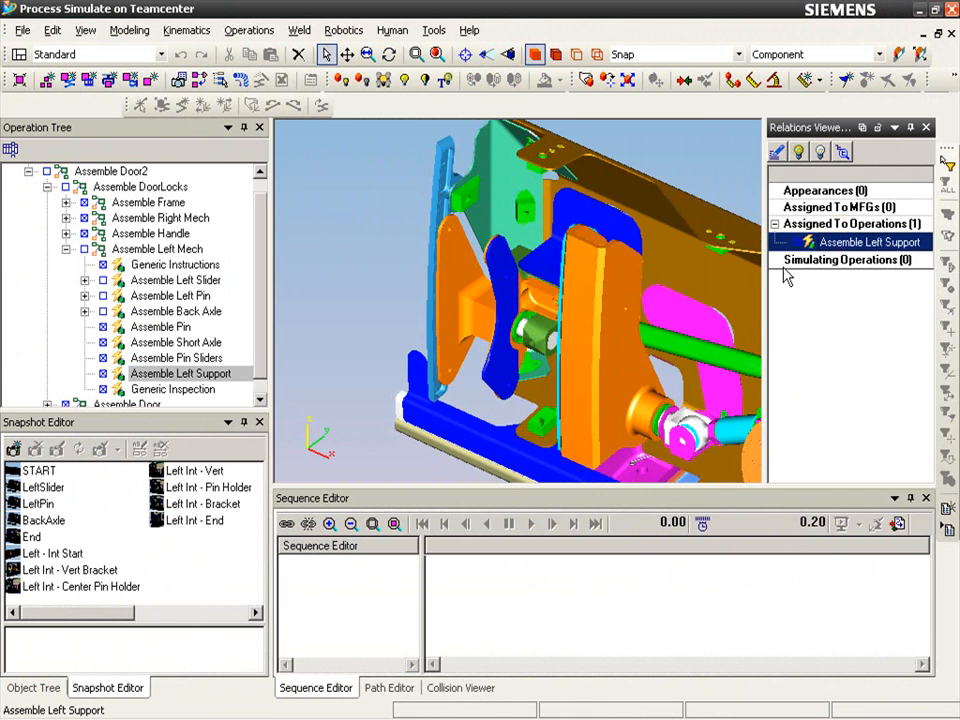
mouse_move(127, 350)
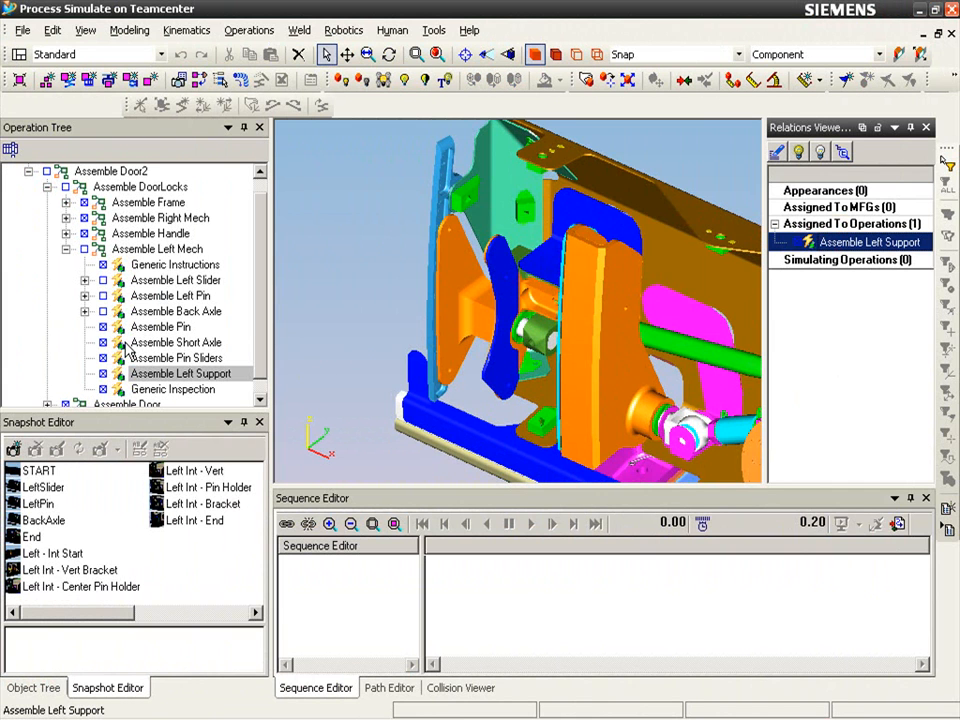
click(181, 373)
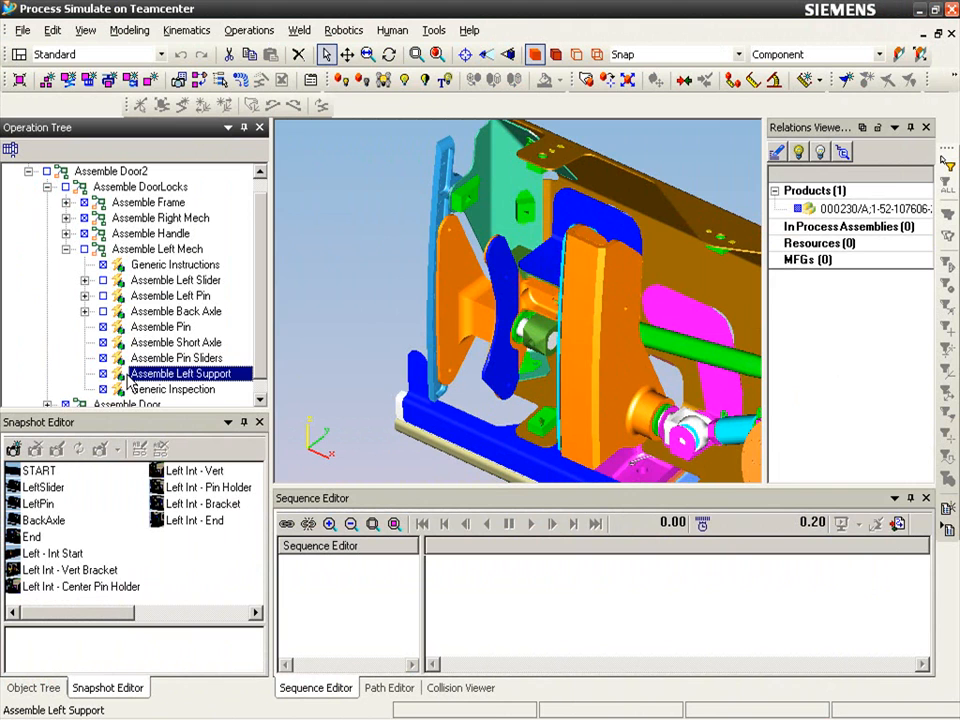
click(180, 373)
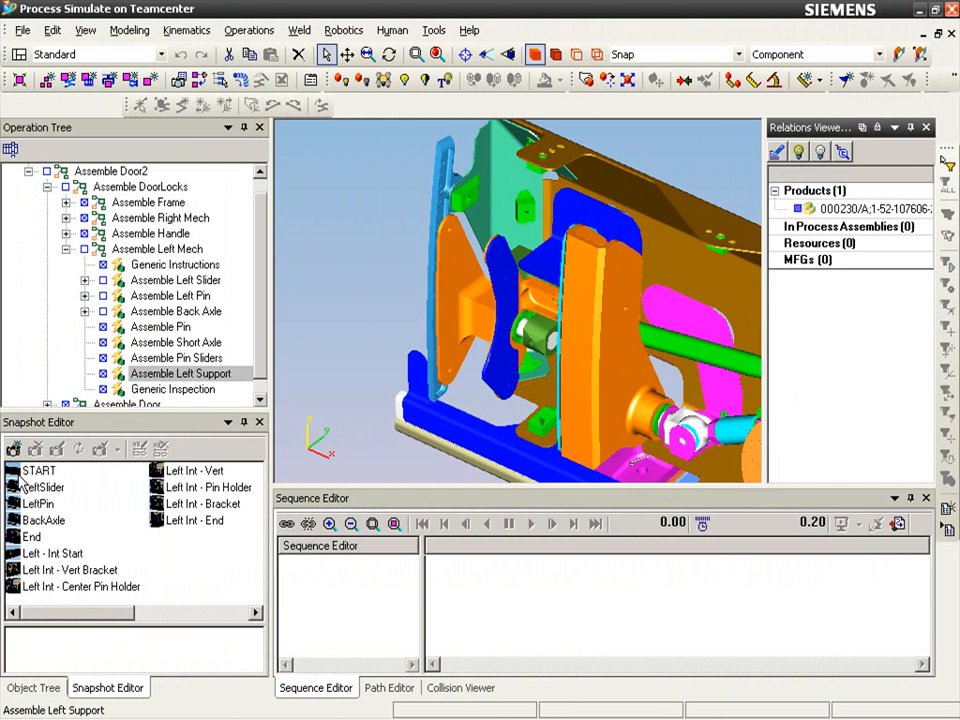
Apply the START snapshot and switch the 3D view's perspective.
click(38, 470)
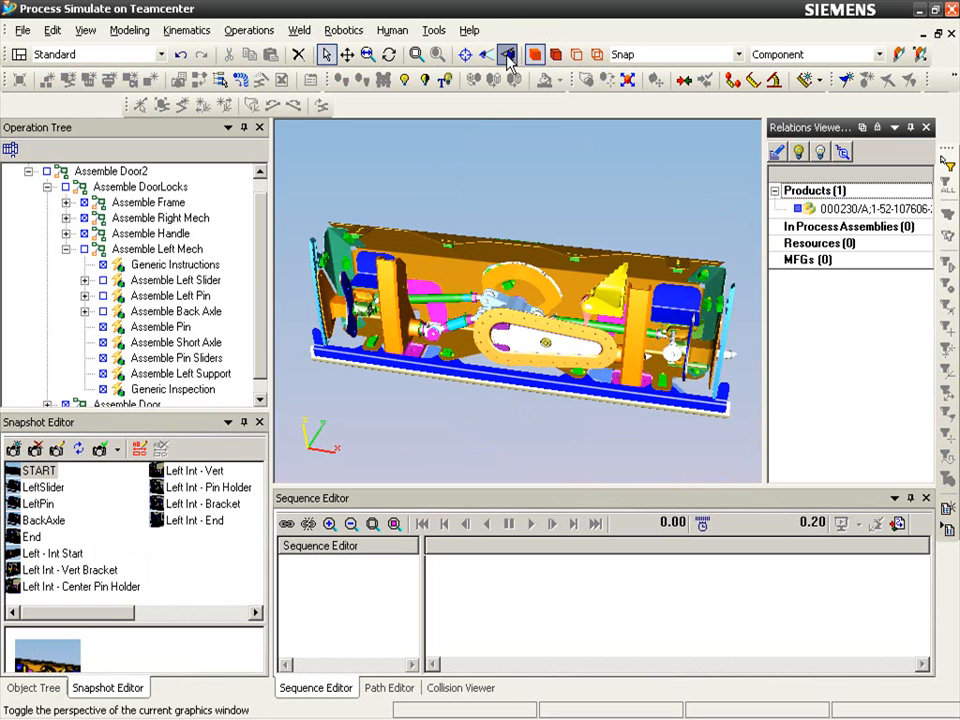
click(85, 30)
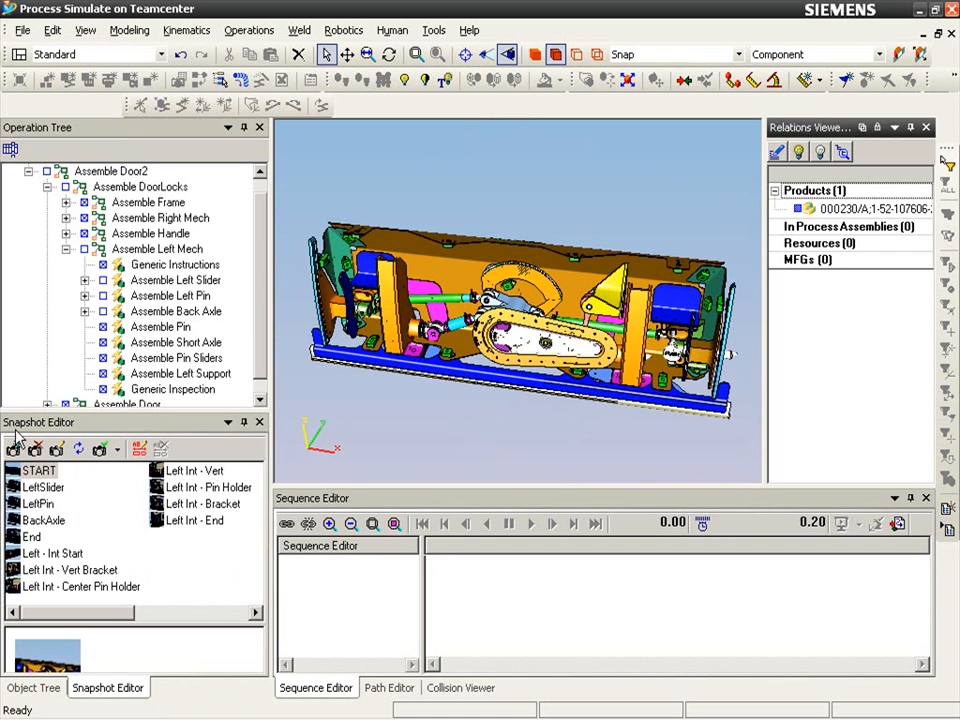
click(42, 487)
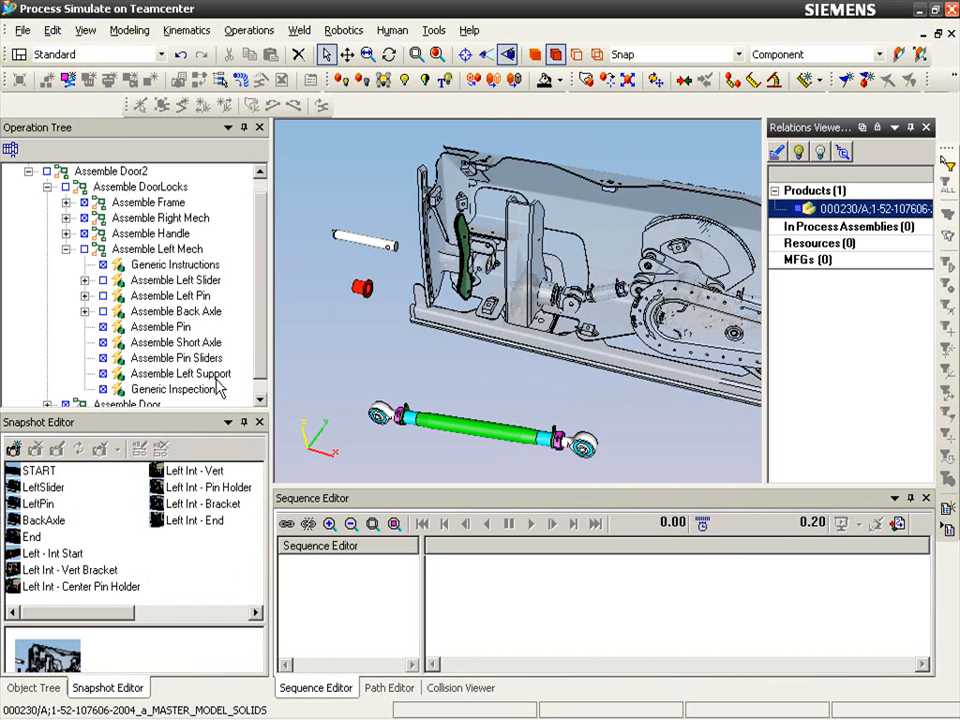
Create an object-flow operation moving the support part to a second location.
click(180, 373)
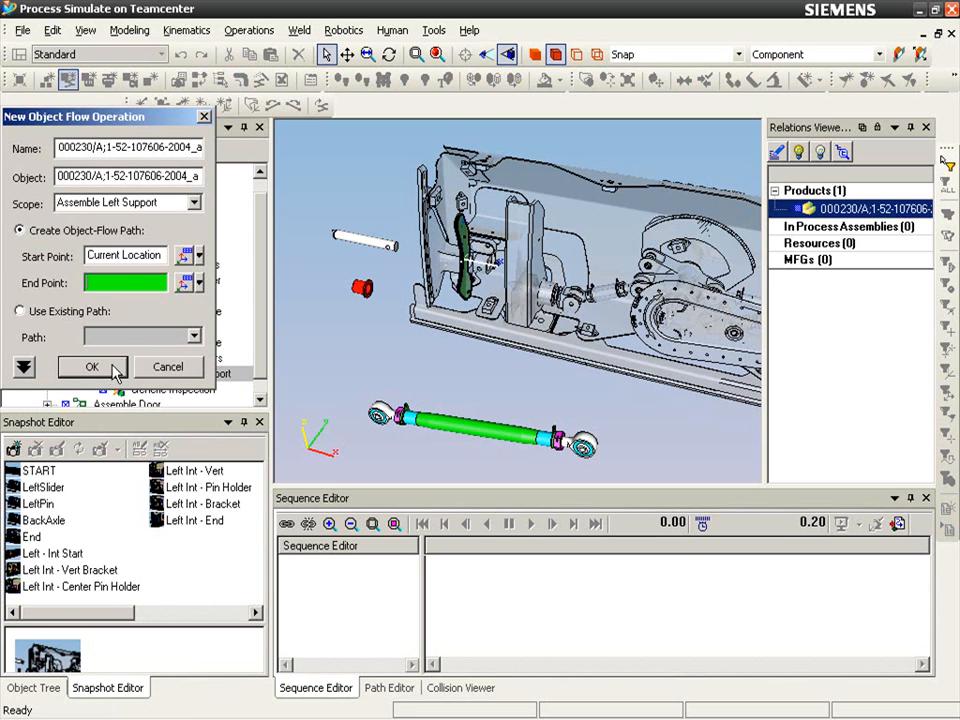
click(91, 367)
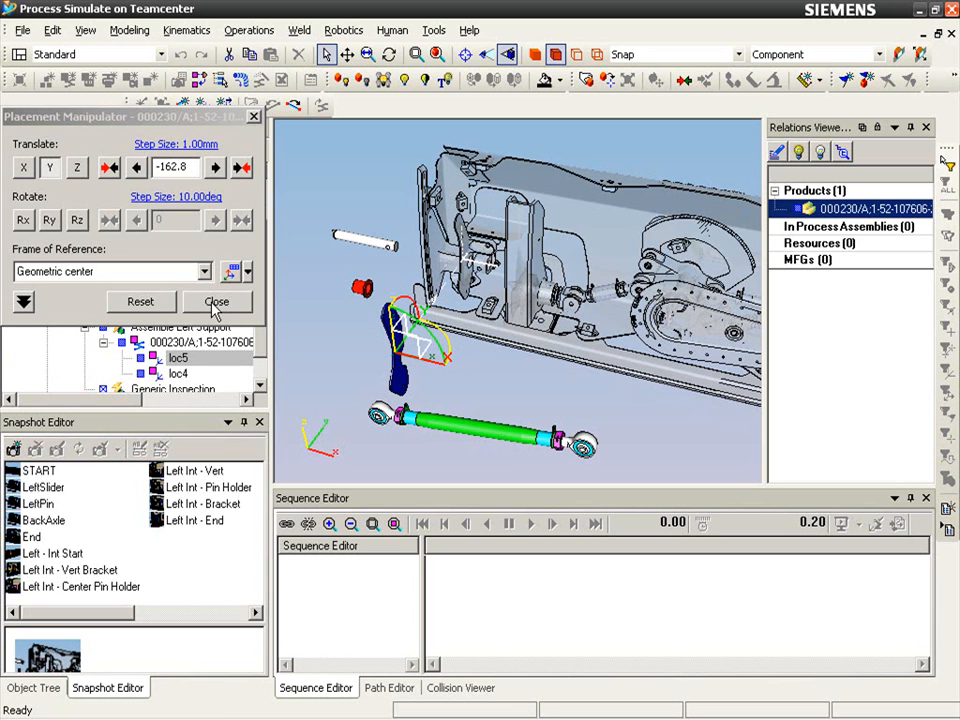
click(216, 302)
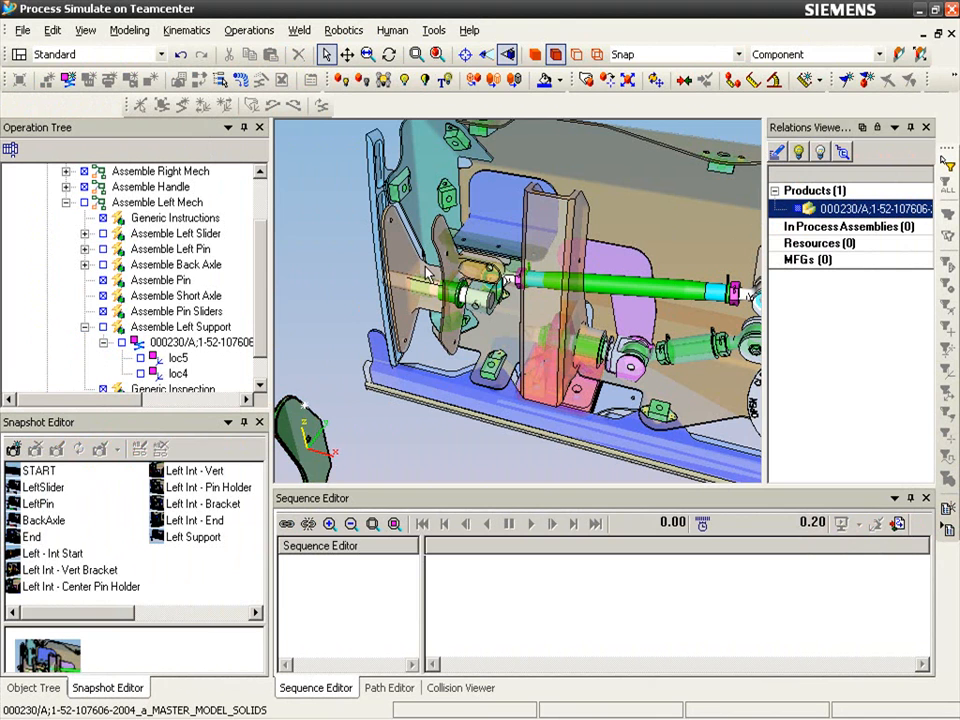
Select Assemble Left Mech and pair its documentation steps with snapshot views such as START.
click(656, 80)
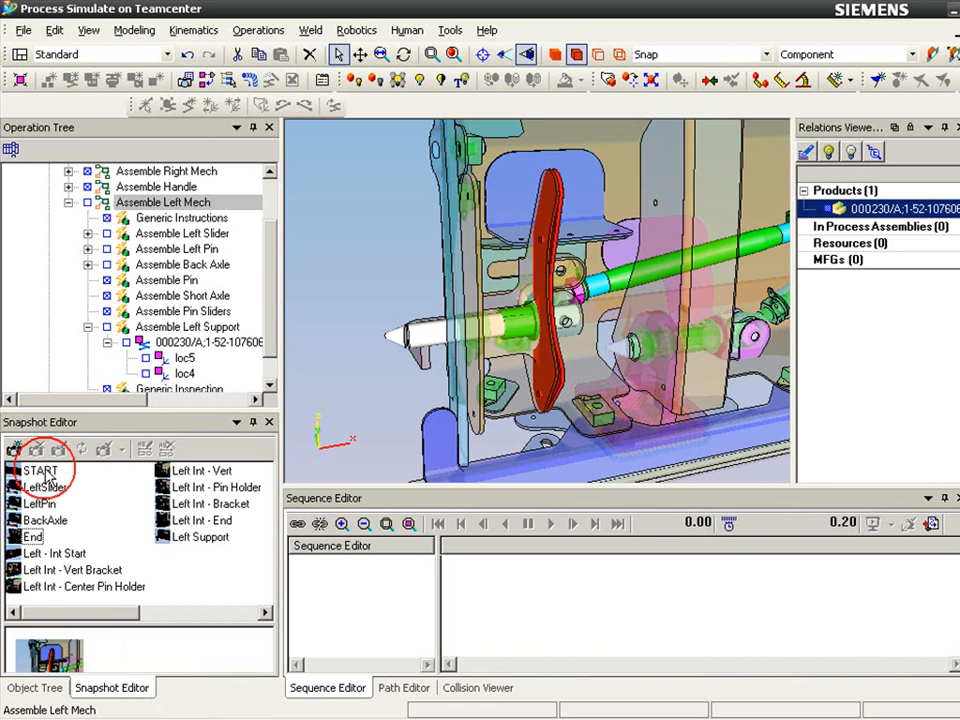
click(42, 470)
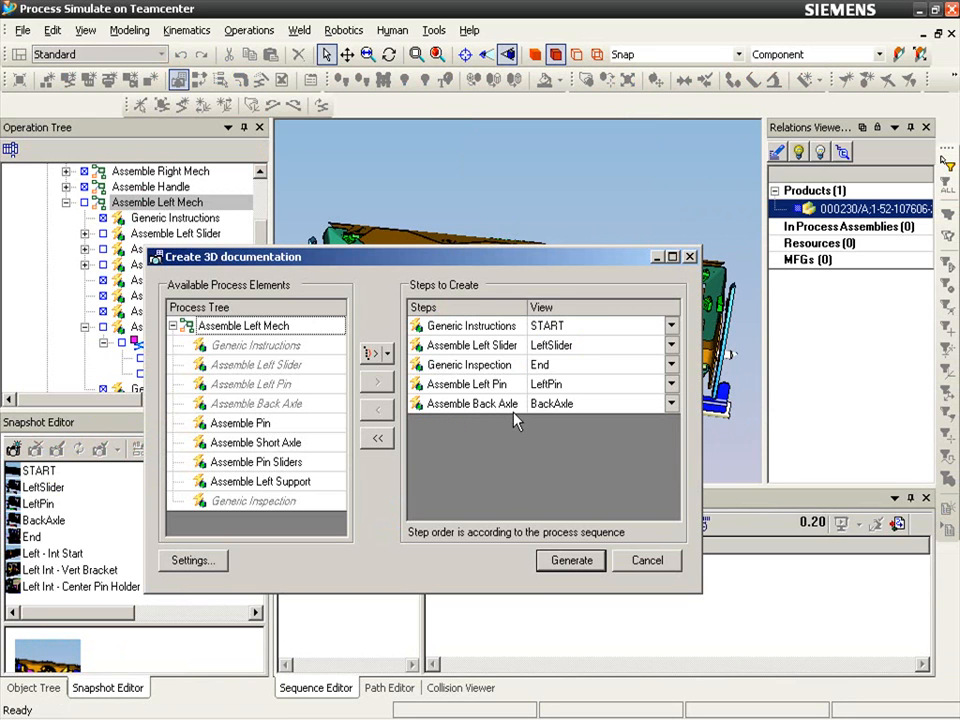
Add Assemble Left Support with the Left Support view and generate the documentation data.
click(377, 382)
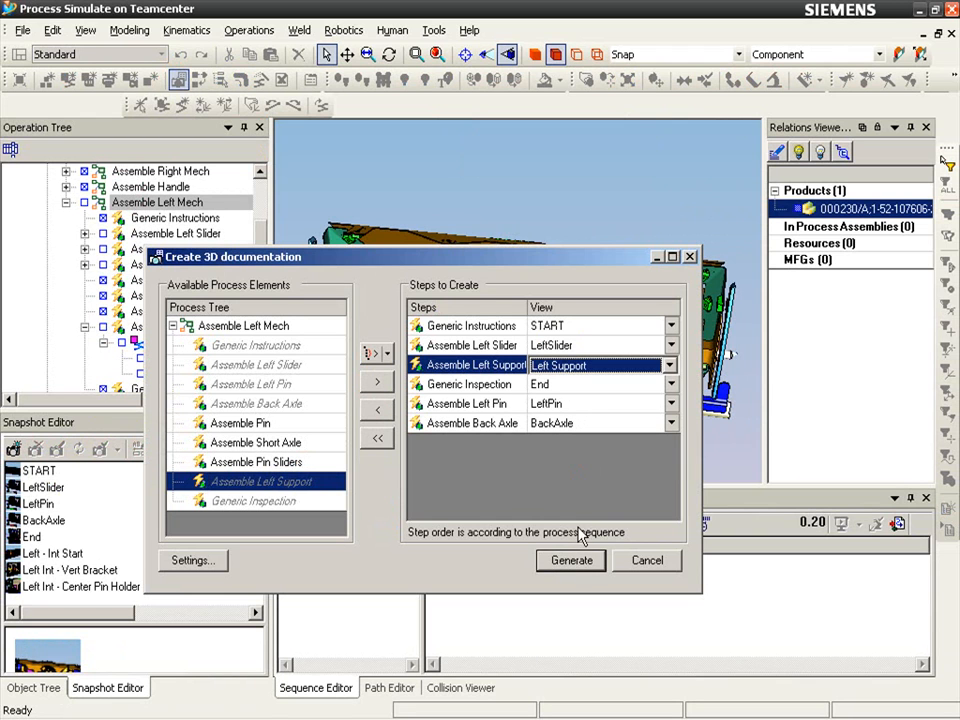
mouse_move(315, 378)
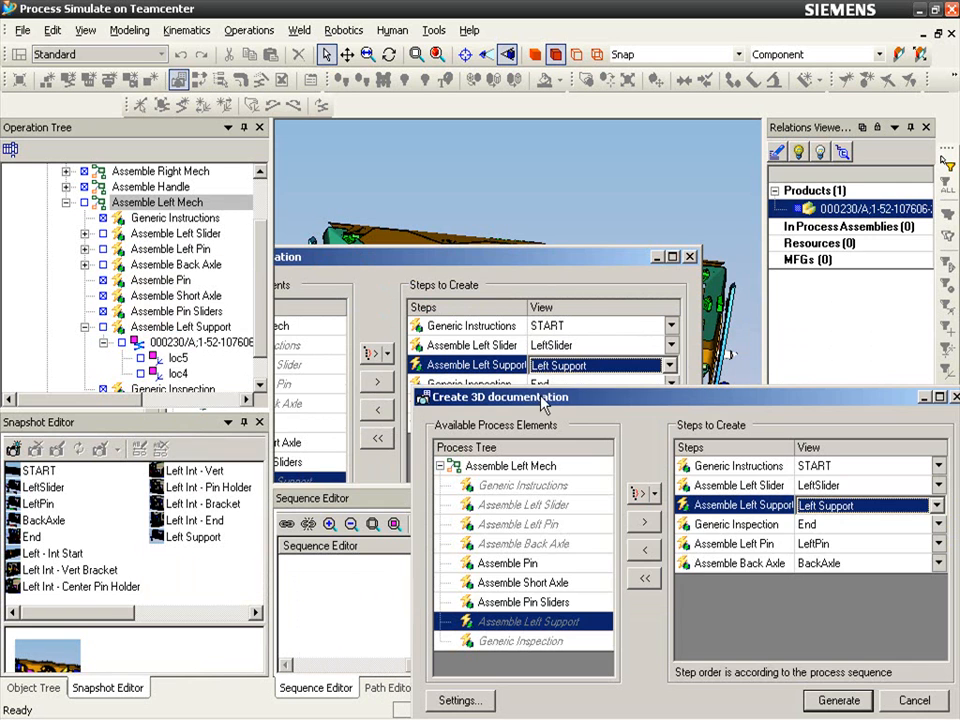
click(838, 700)
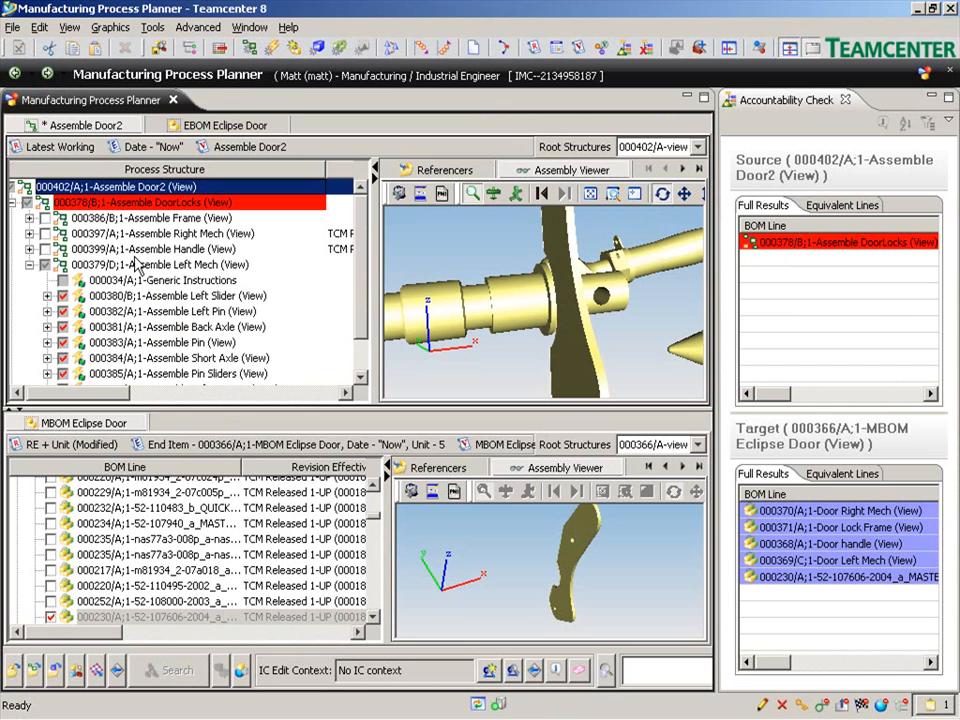
Review Assemble Left Mech's attachments and set up Generate 3D PDF Document.
click(160, 264)
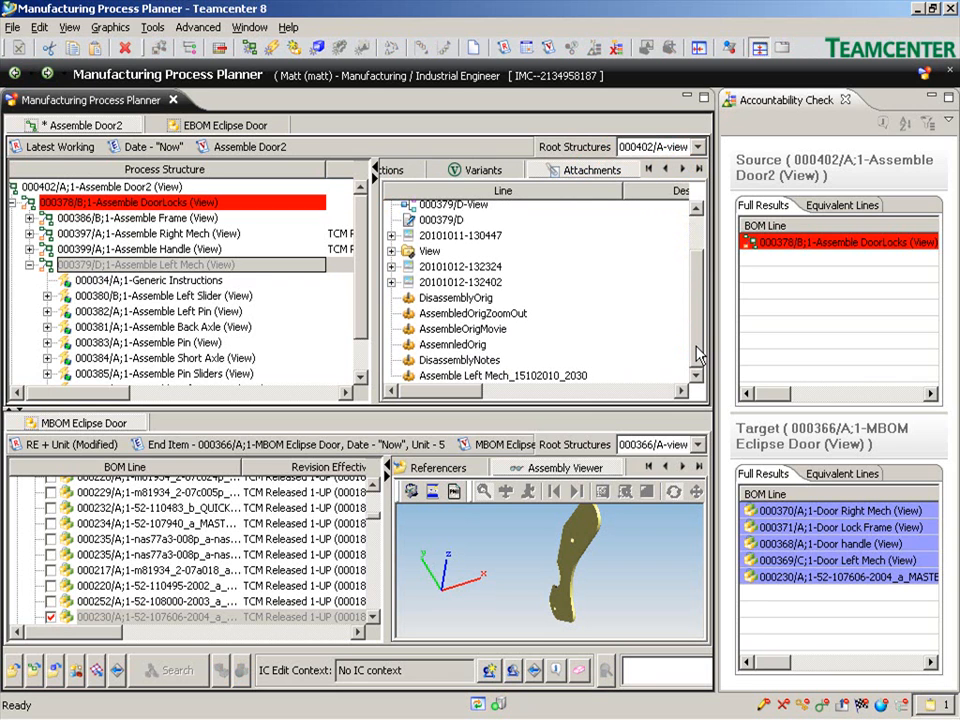
mouse_move(693, 355)
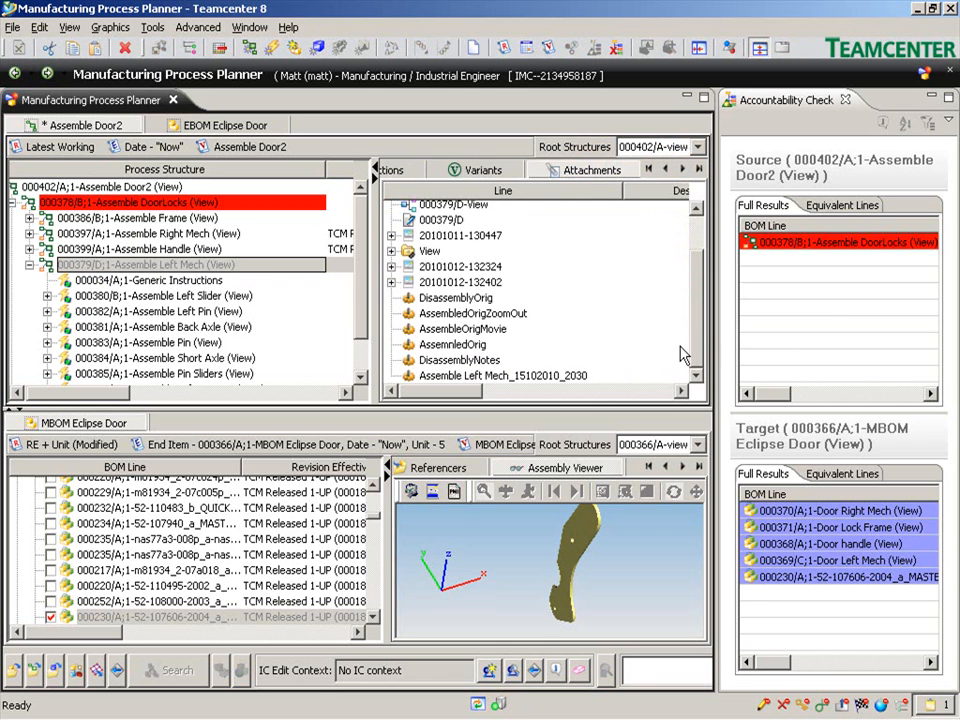
click(150, 264)
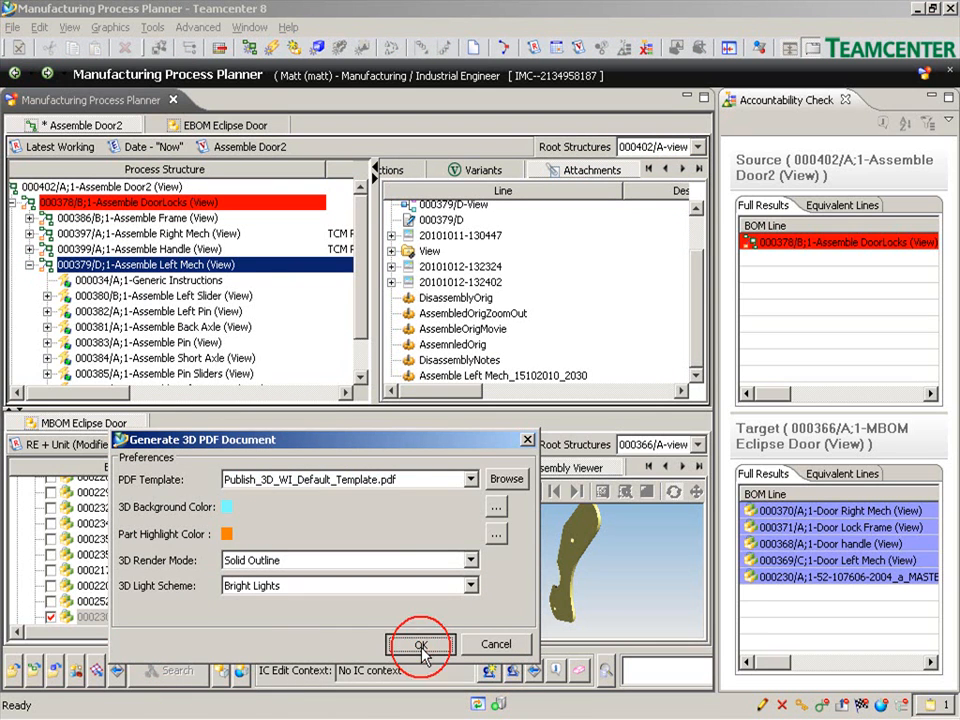
Confirm the 3D PDF settings to create and open WorkInstruction.pdf in Acrobat.
click(420, 644)
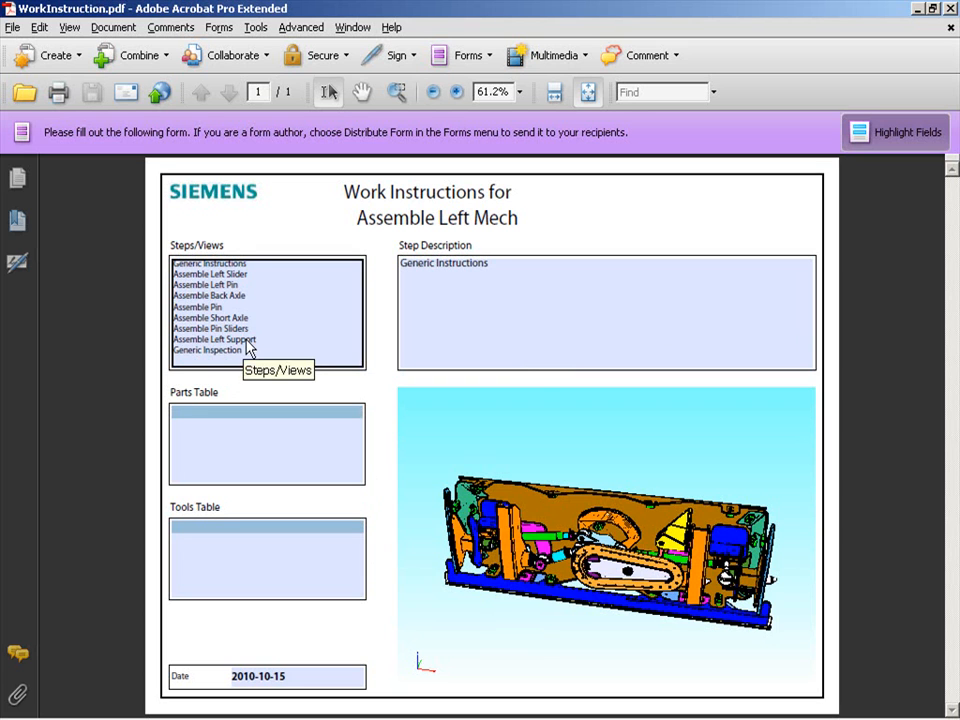
Step through the Left Support, Left Slider, Left Pin, Back Axle and Generic Inspection views.
click(213, 339)
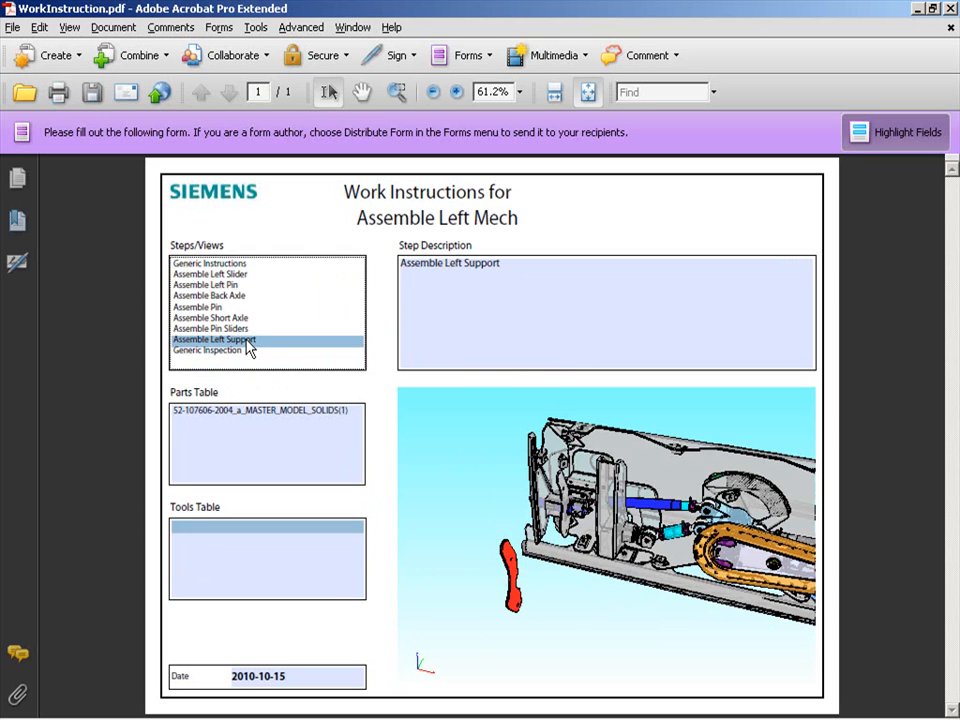
click(210, 274)
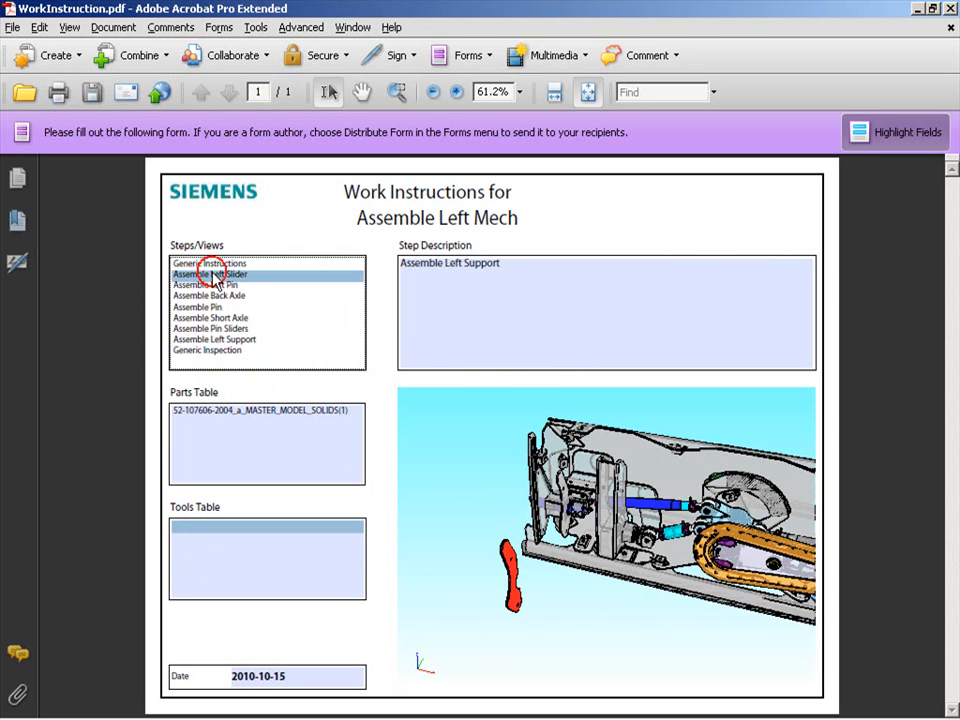
click(210, 274)
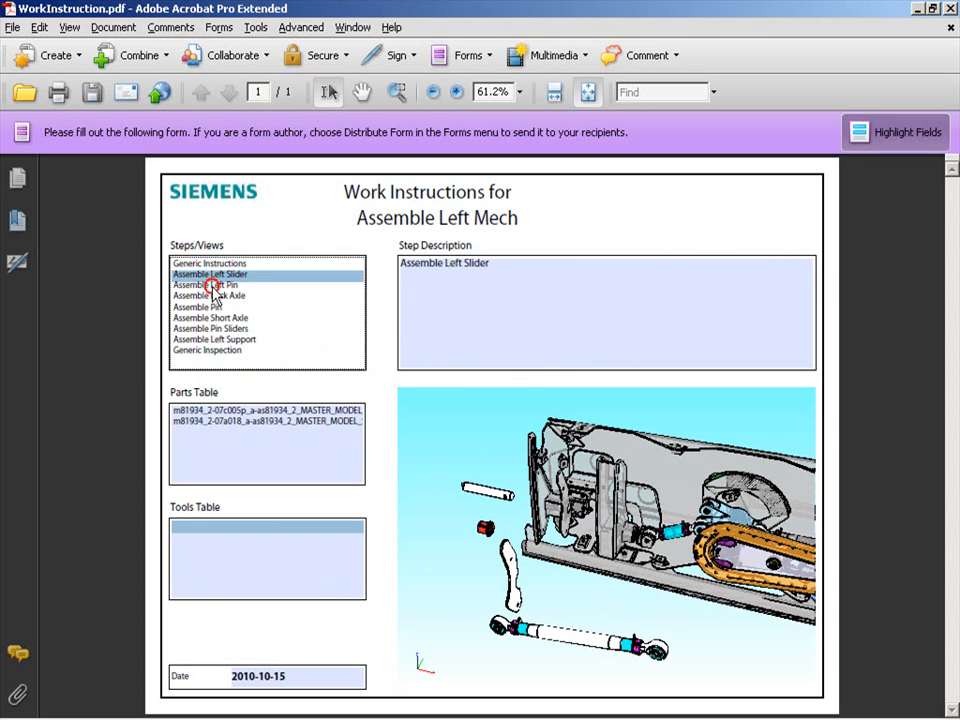
click(208, 295)
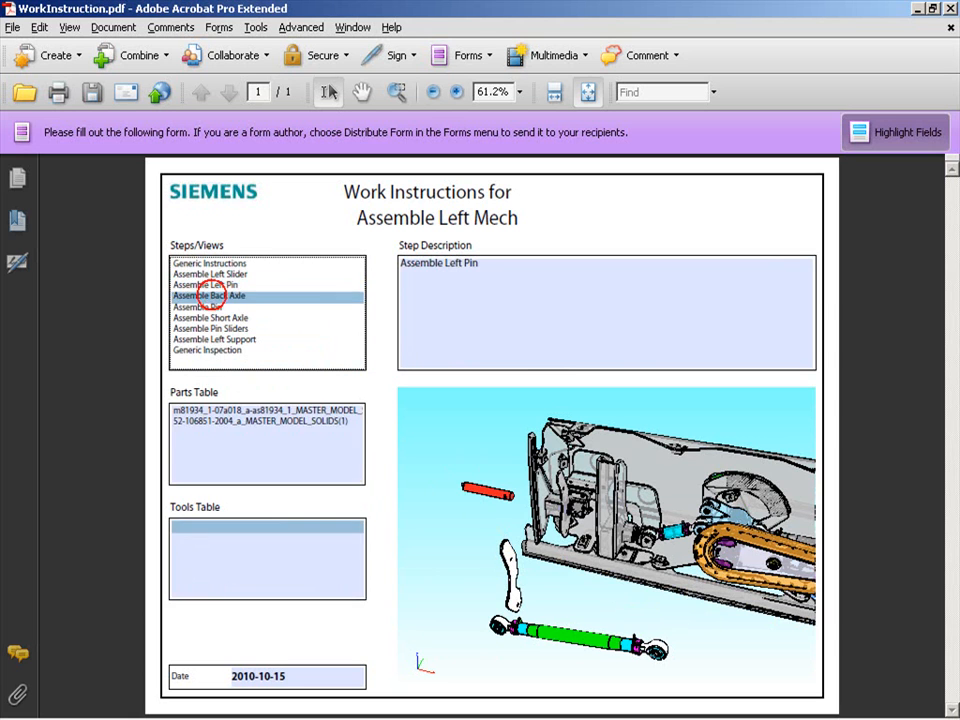
click(208, 295)
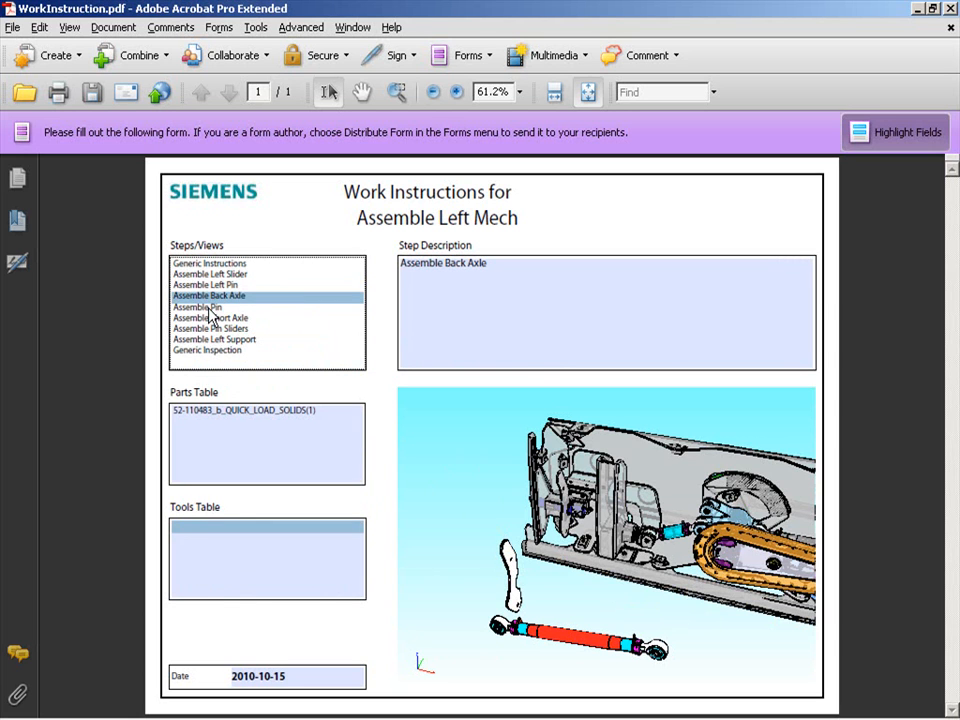
click(214, 339)
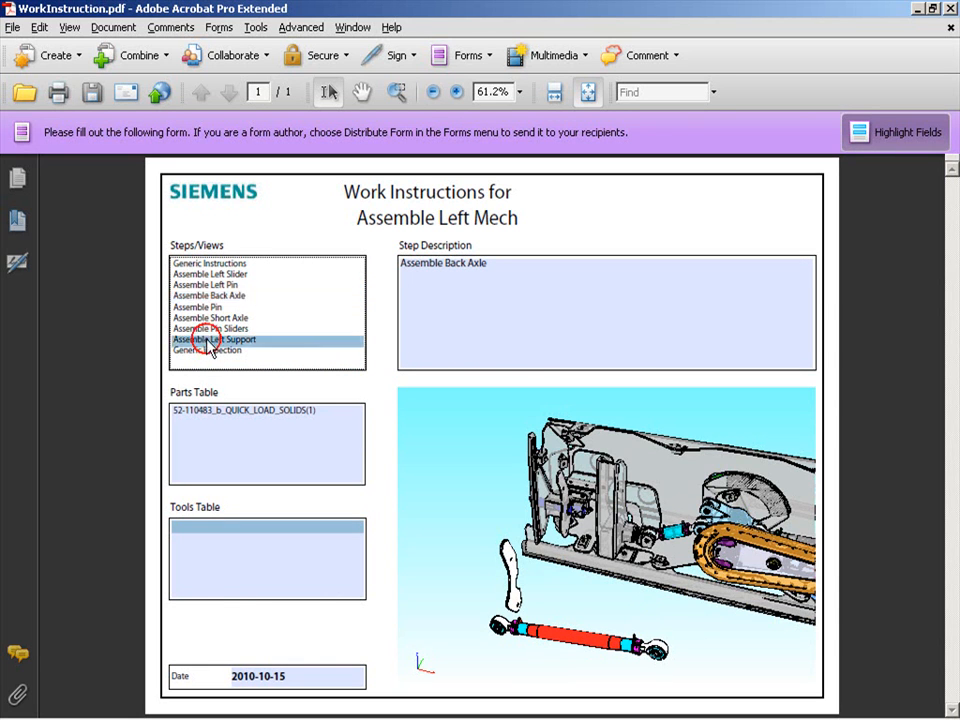
click(208, 350)
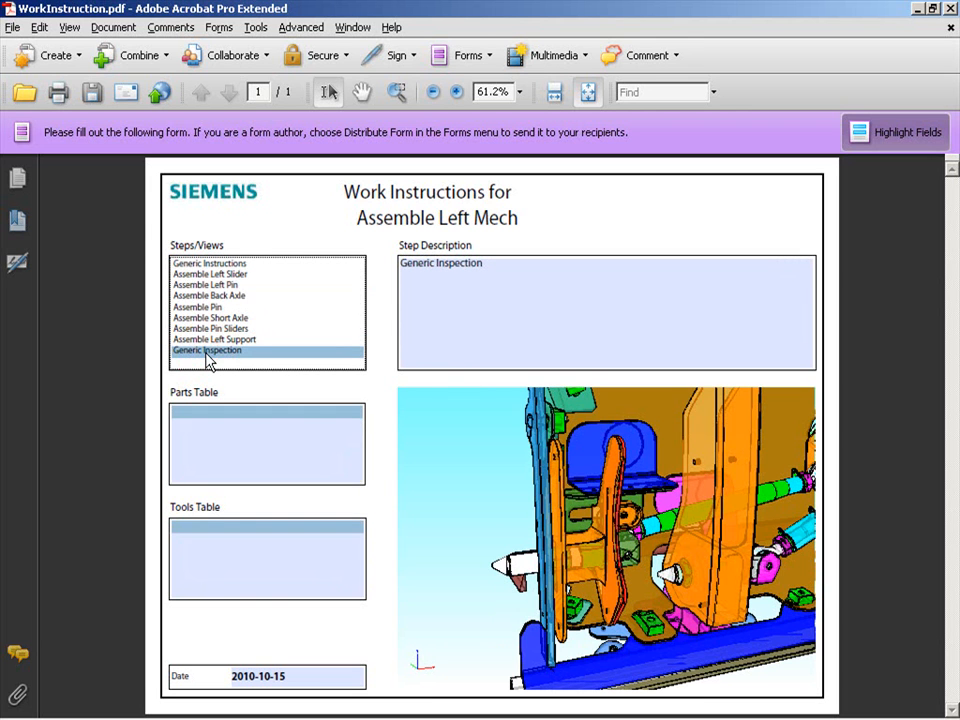